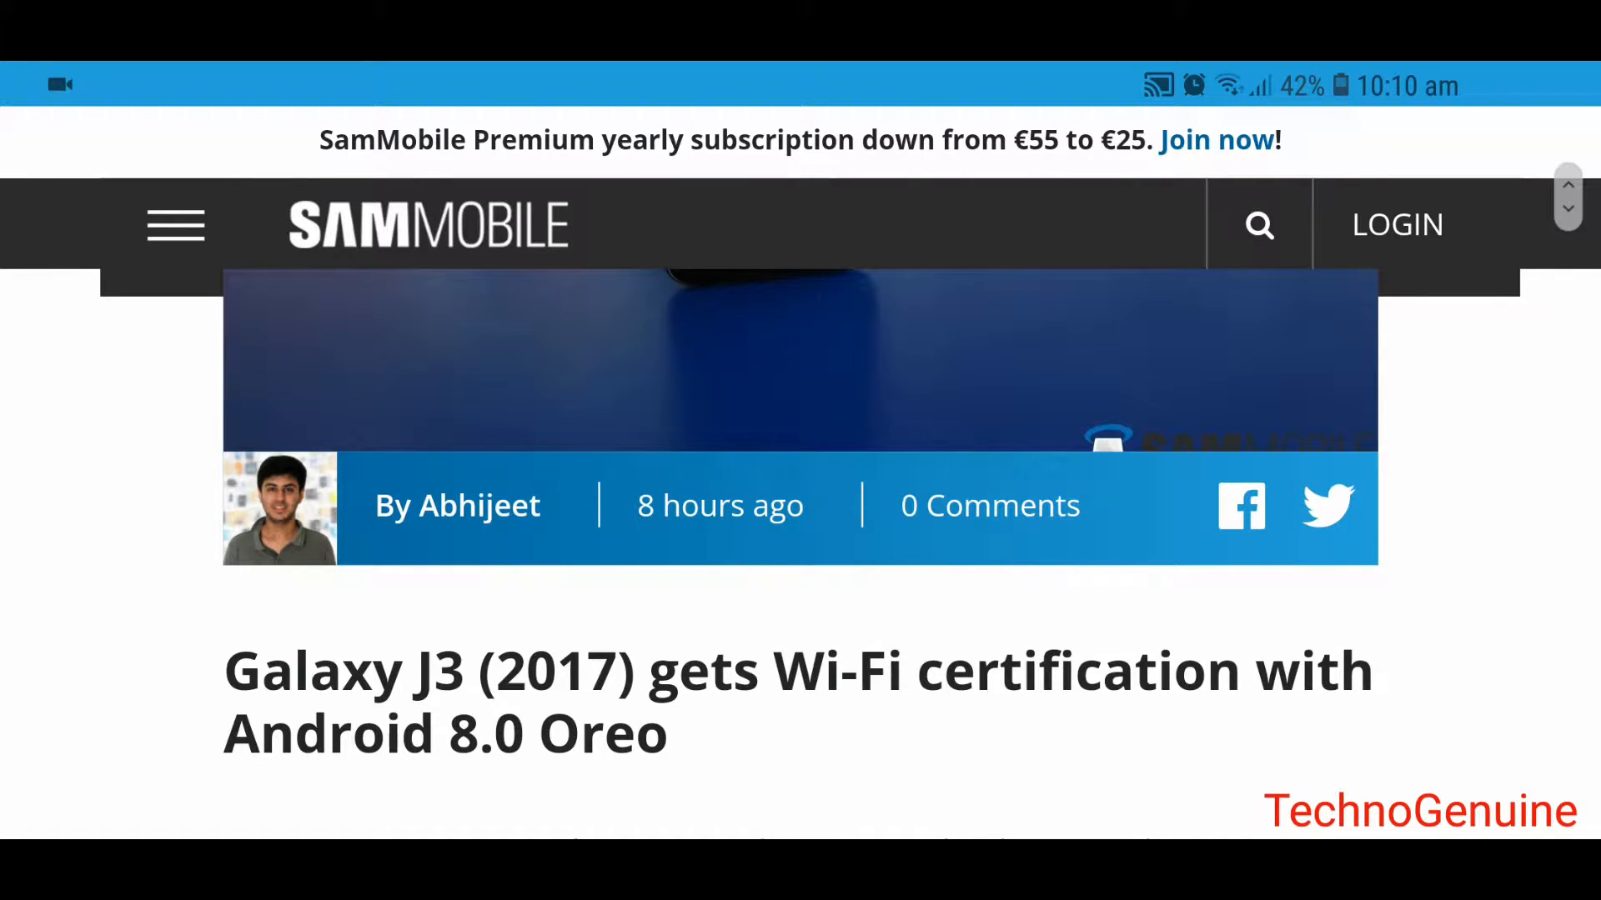
scroll(down, 3)
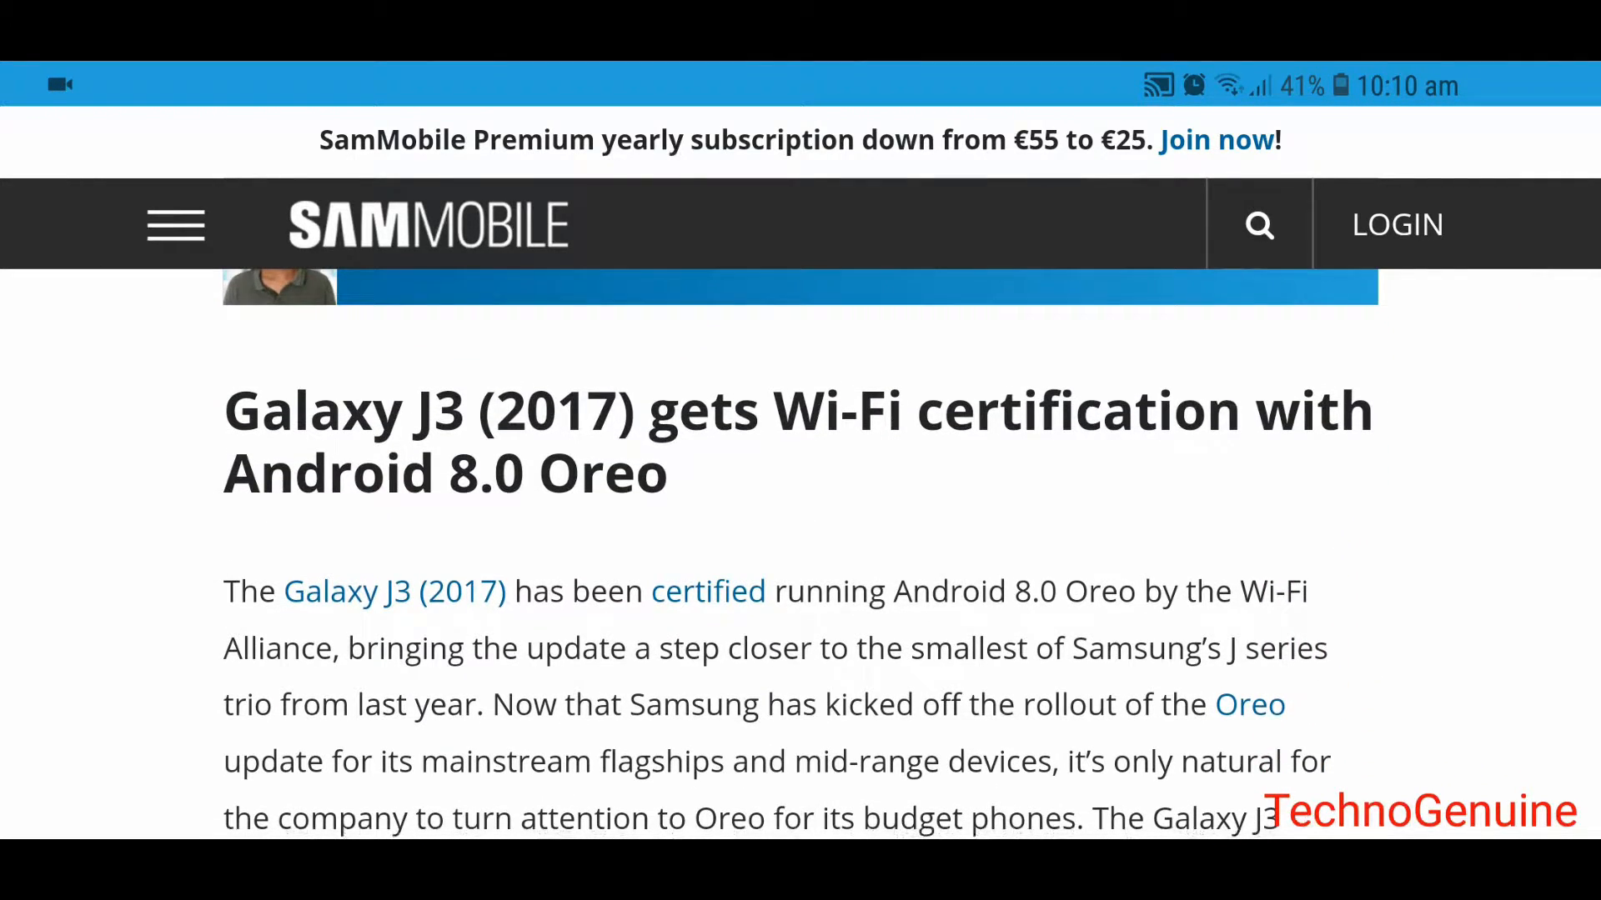
scroll(down, 3)
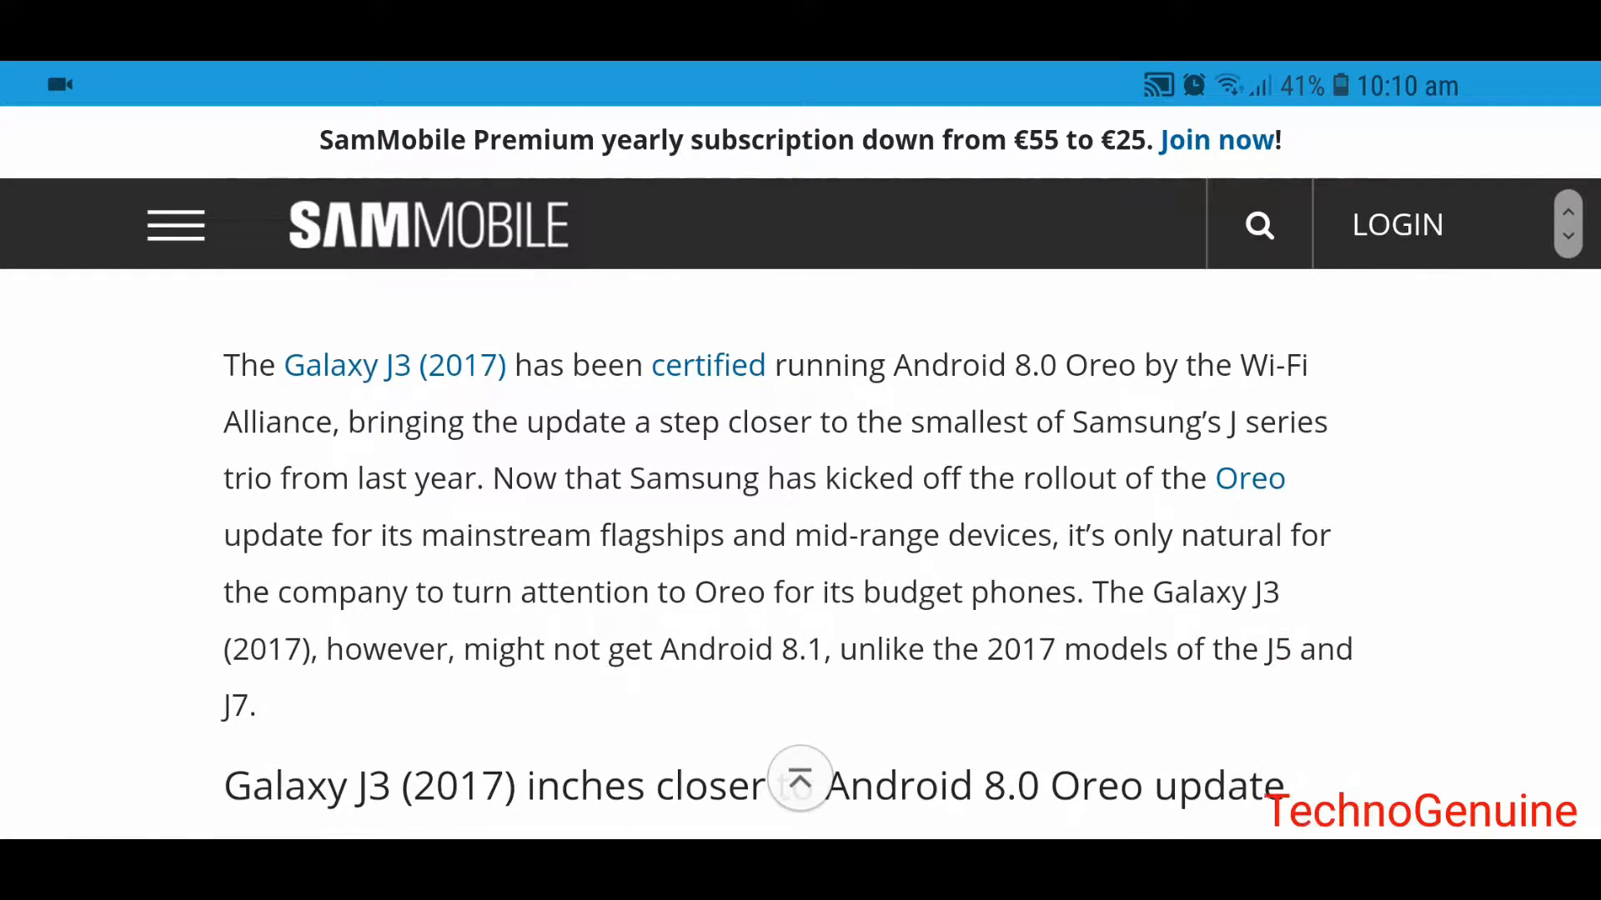
scroll(down, 3)
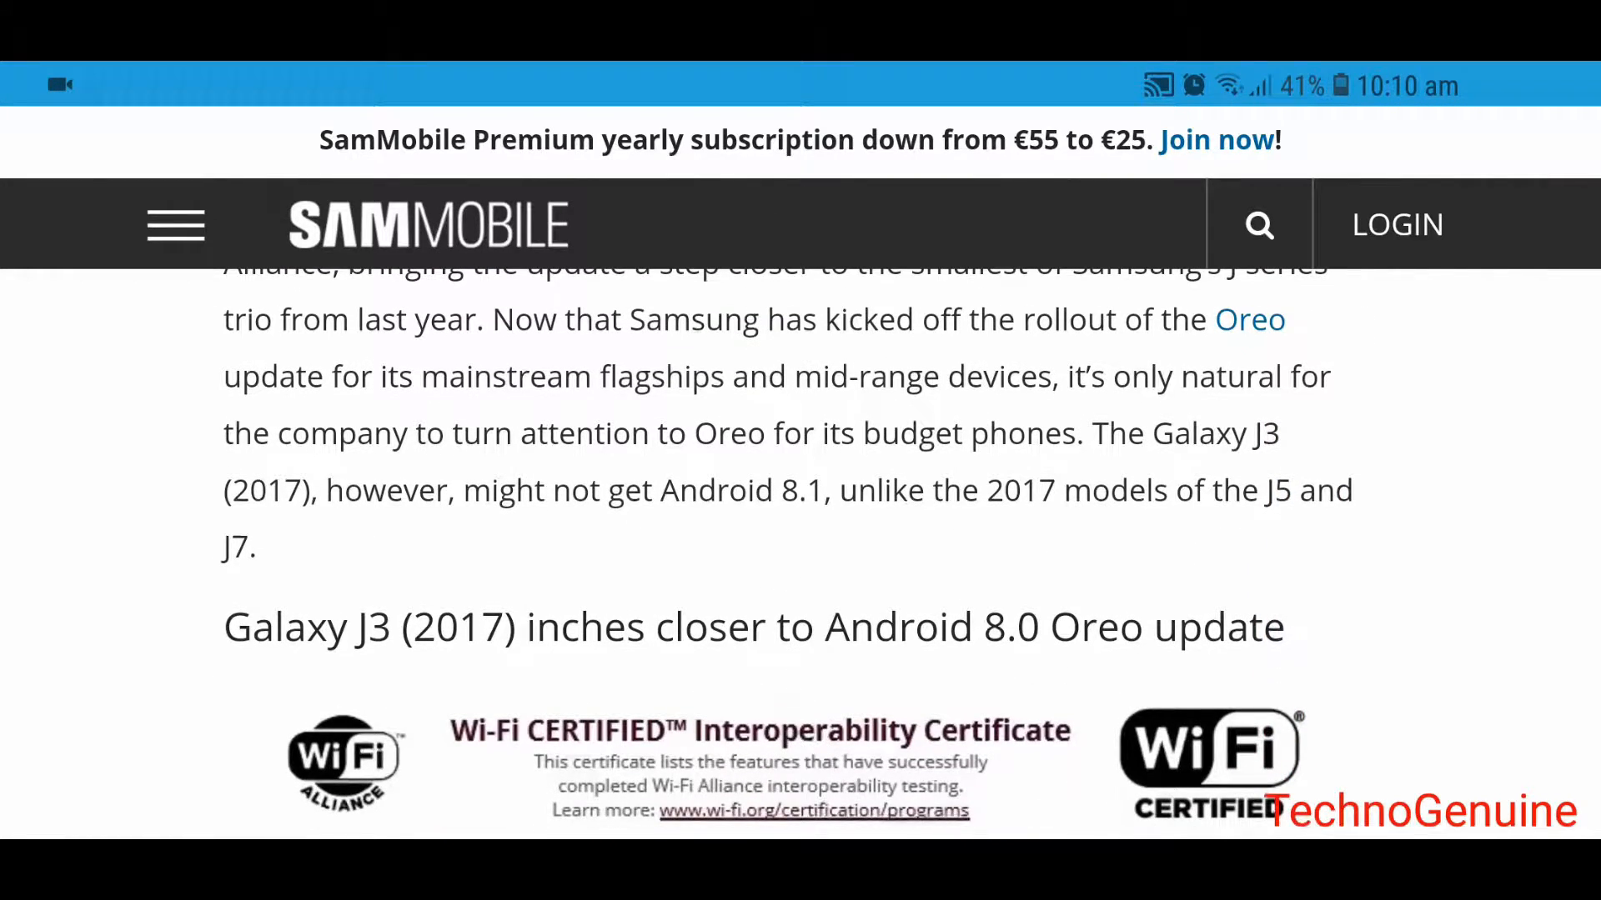
scroll(down, 3)
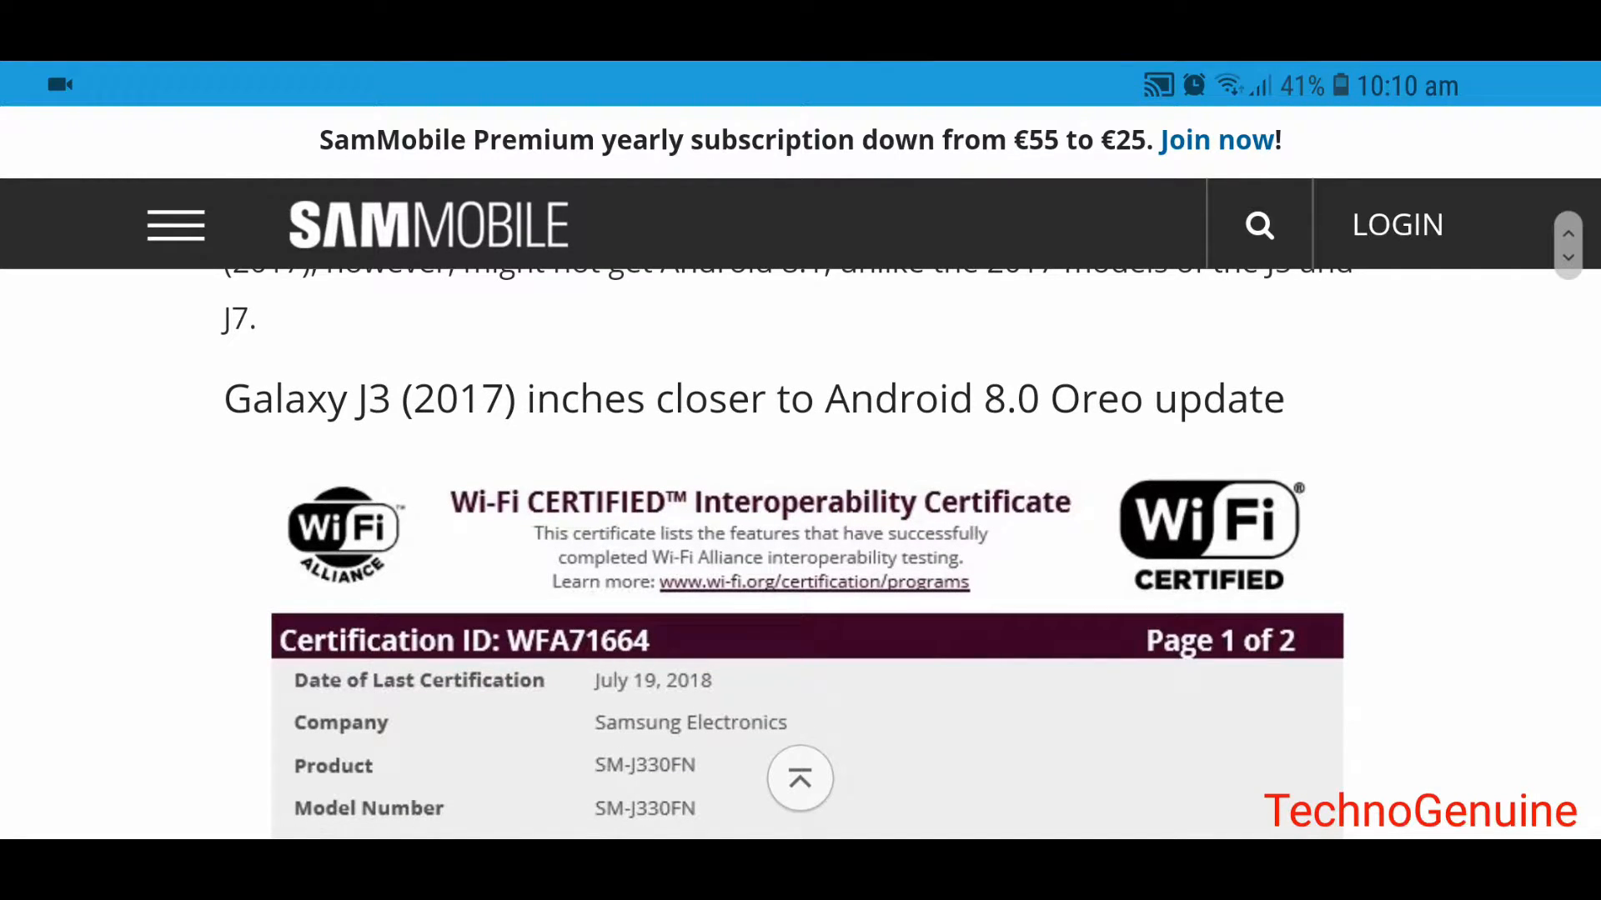
scroll(down, 3)
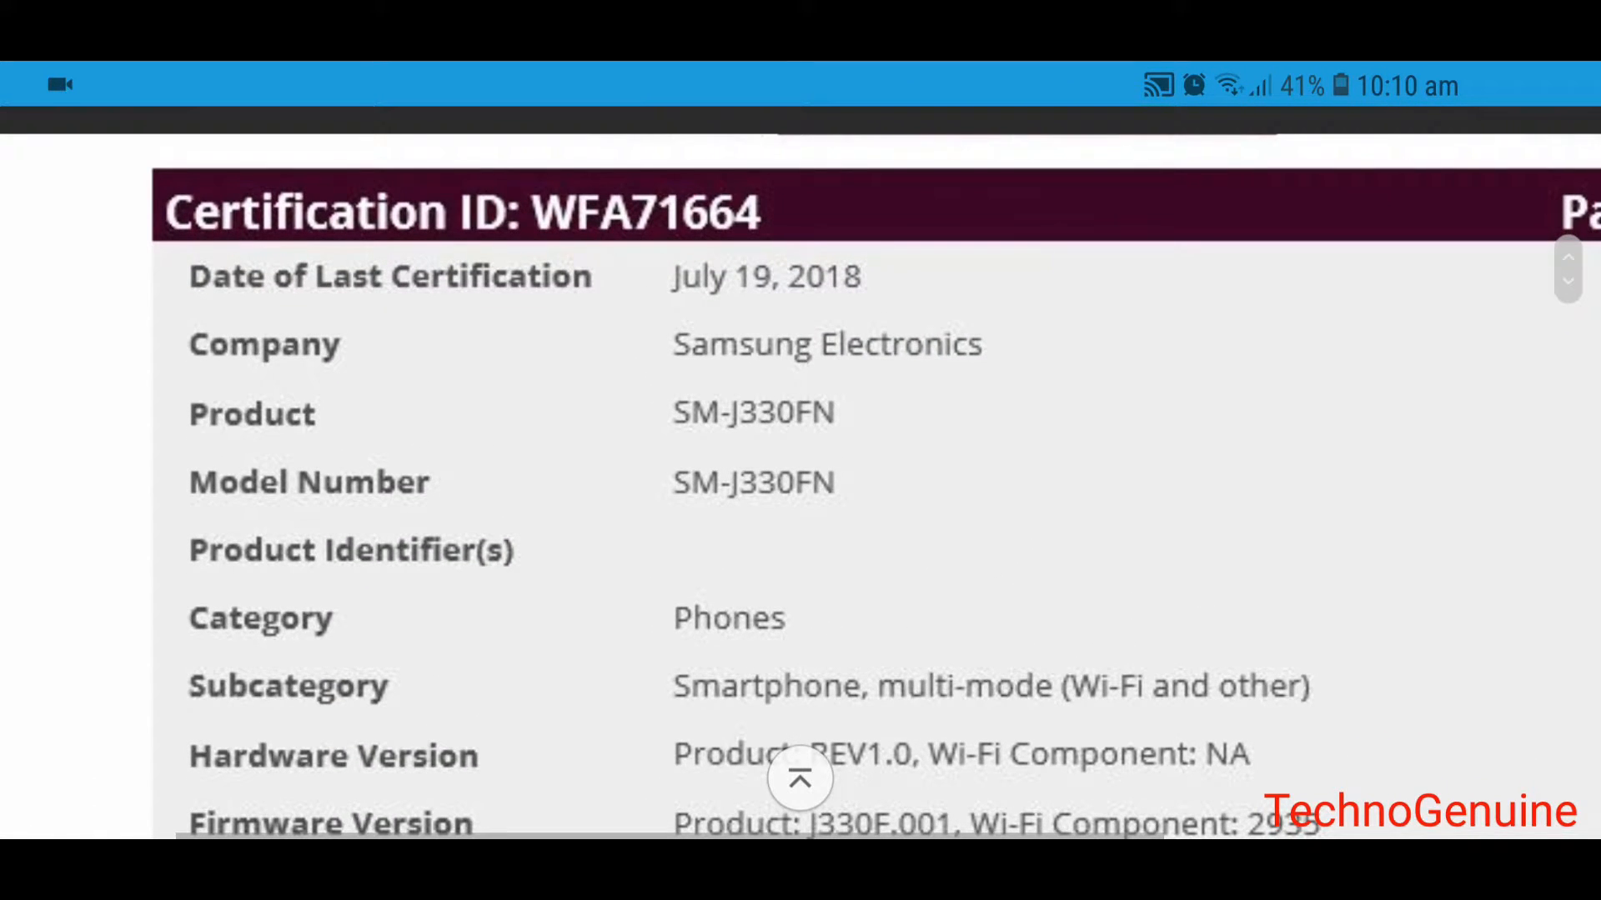
scroll(down, 3)
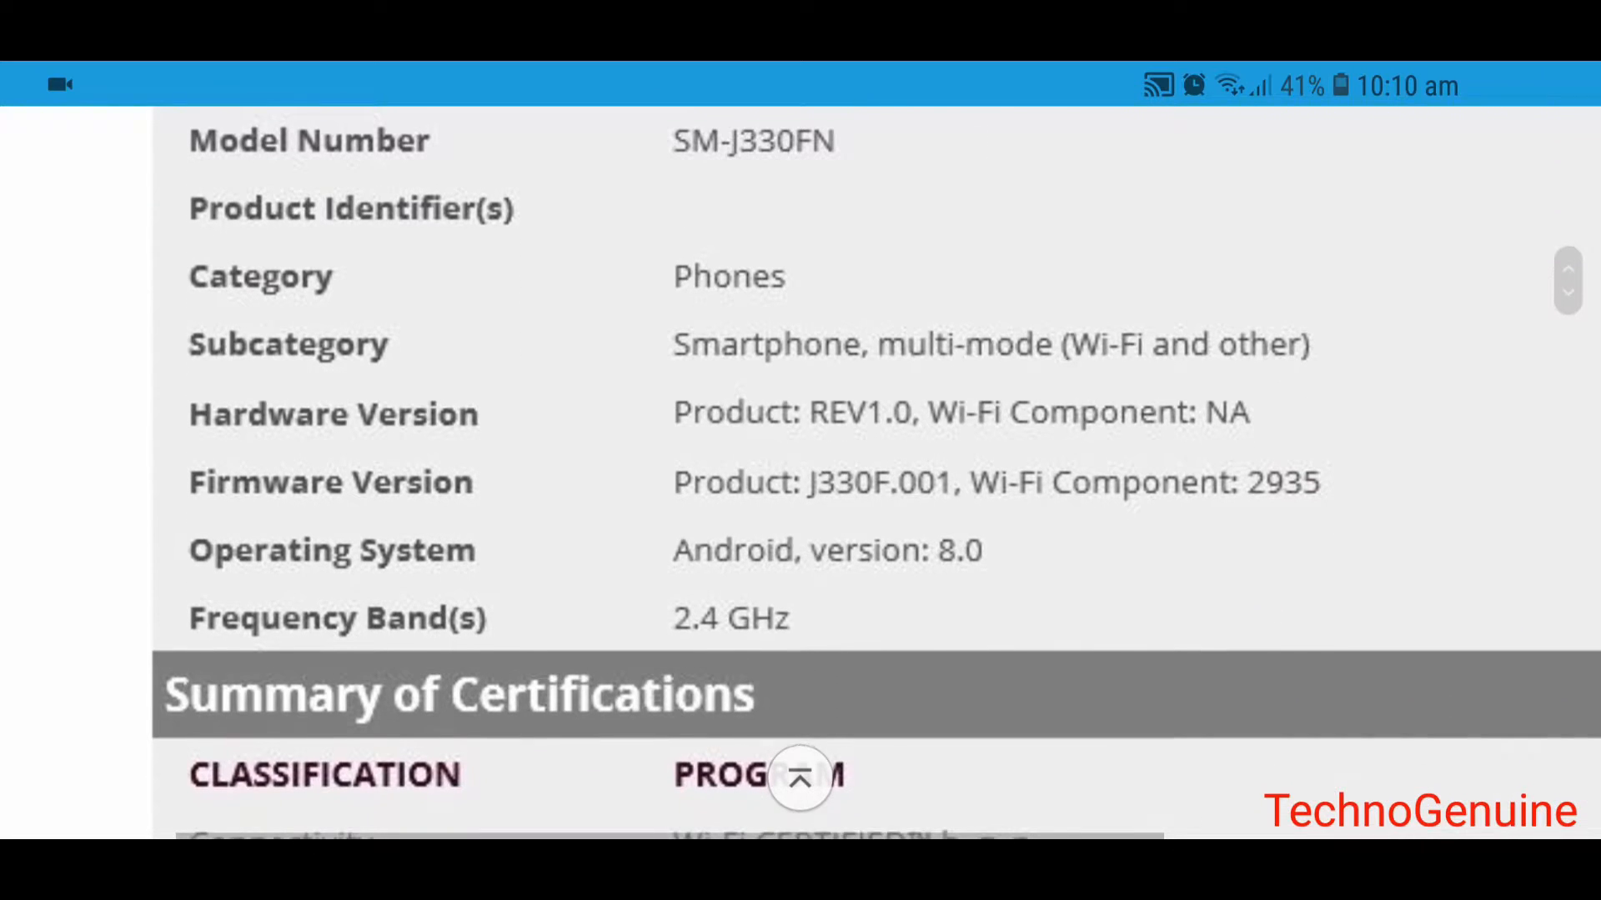
scroll(down, 3)
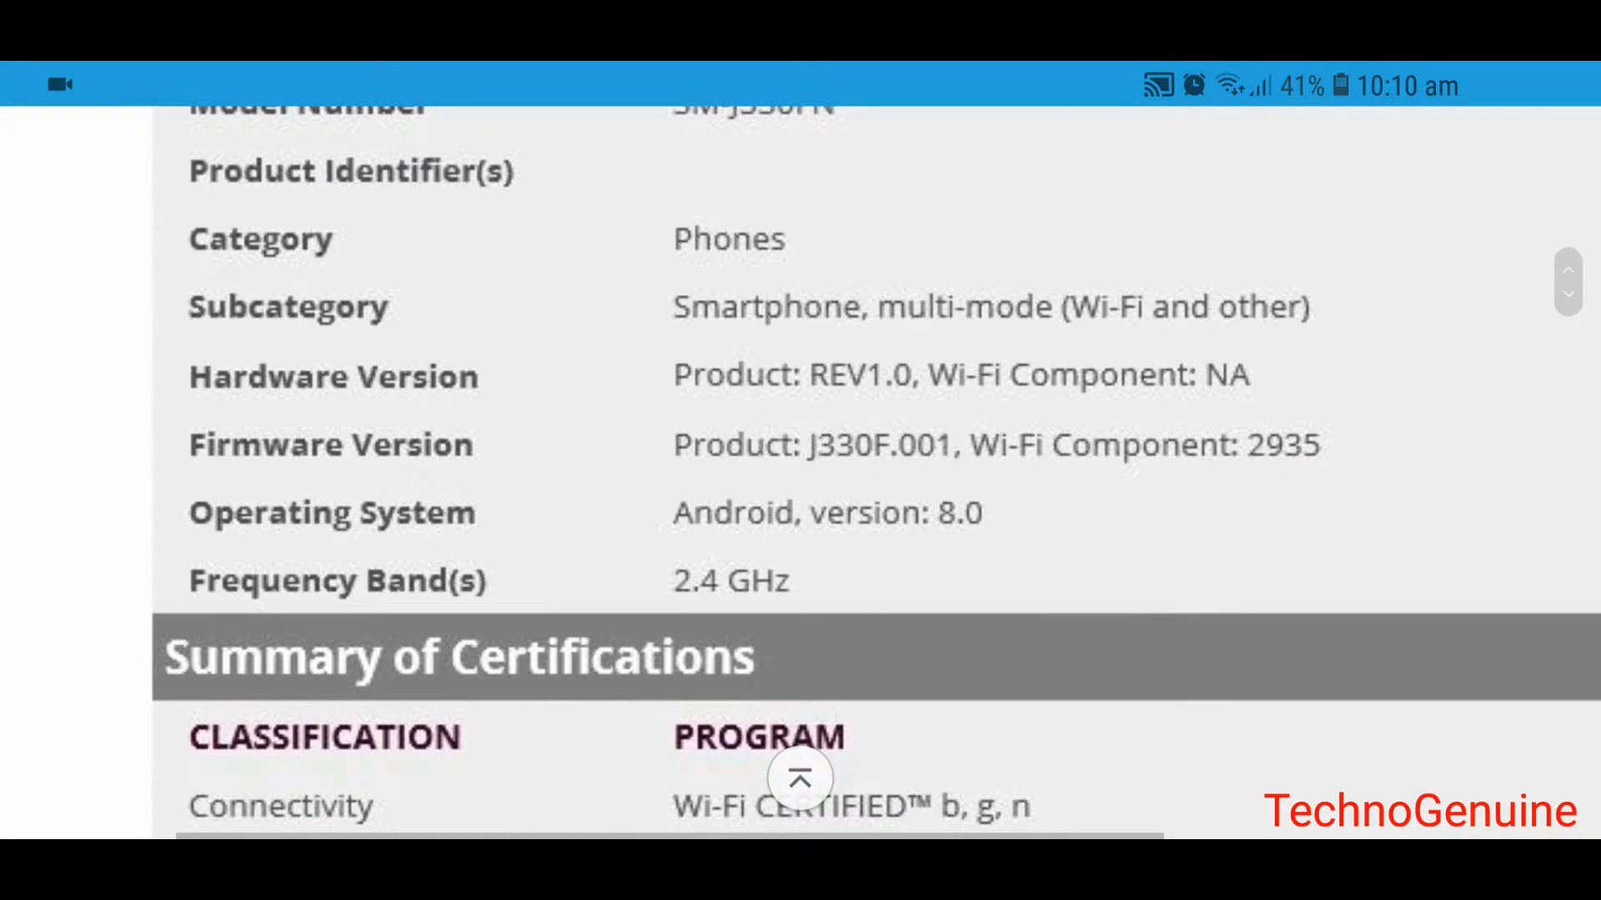